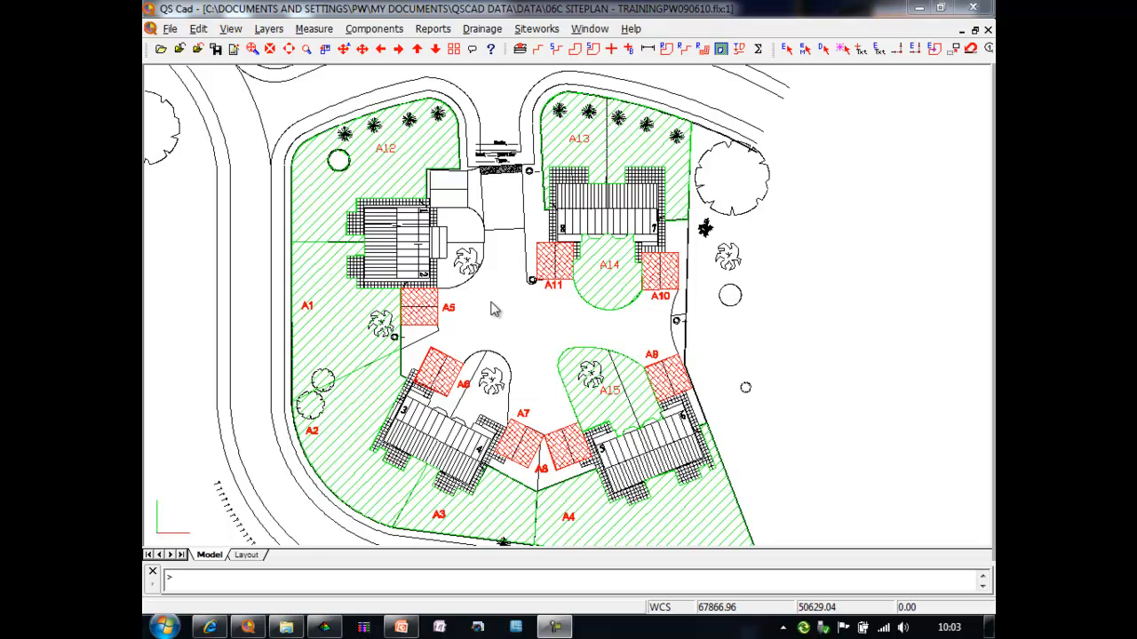
mouse_move(462, 253)
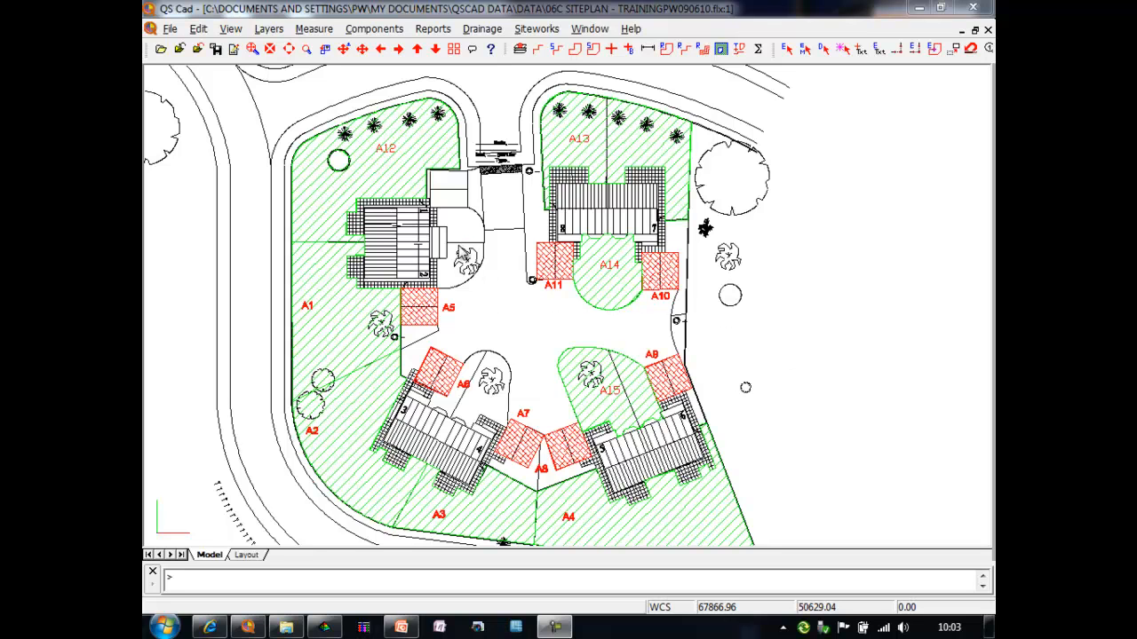
mouse_move(466, 244)
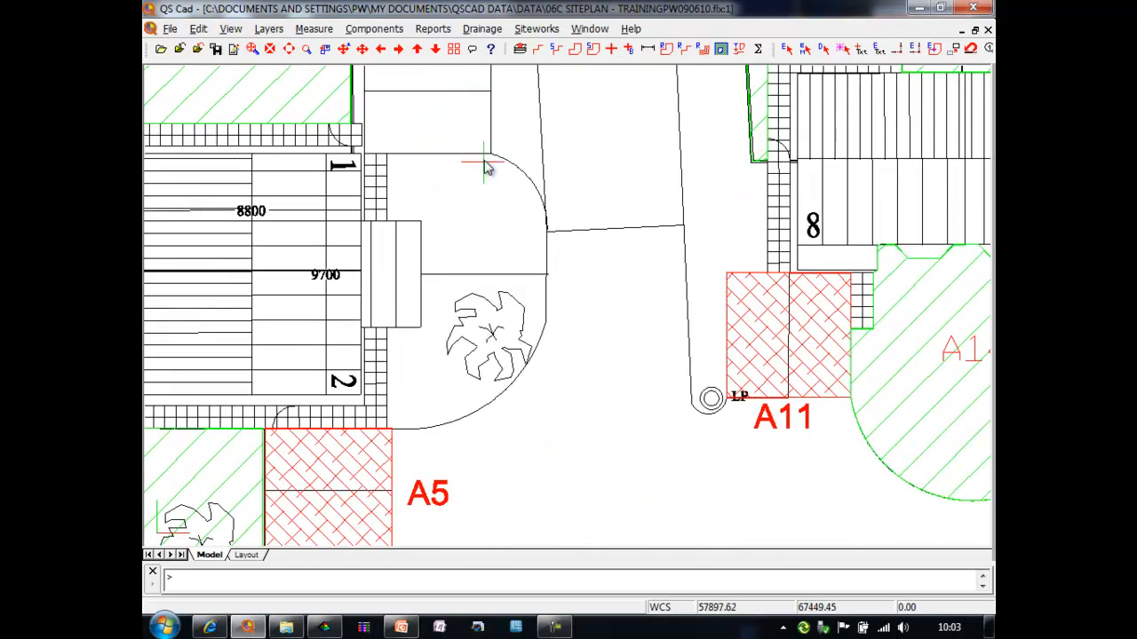
Start a new Grassed Areas measurement and set its phase to 02
left_click(575, 49)
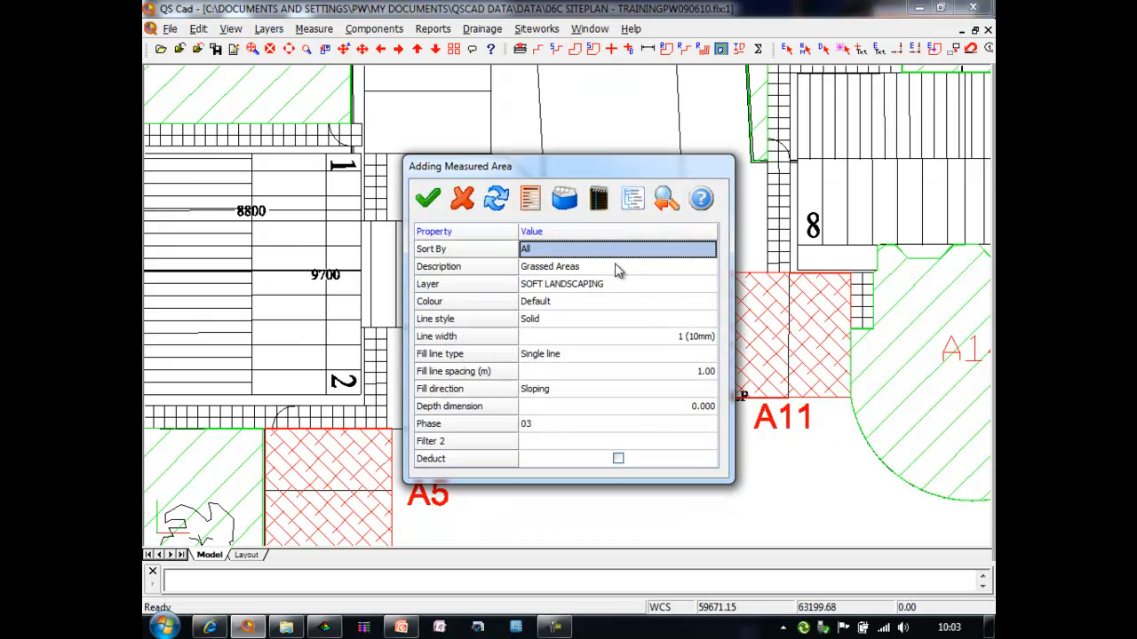
left_click(617, 423)
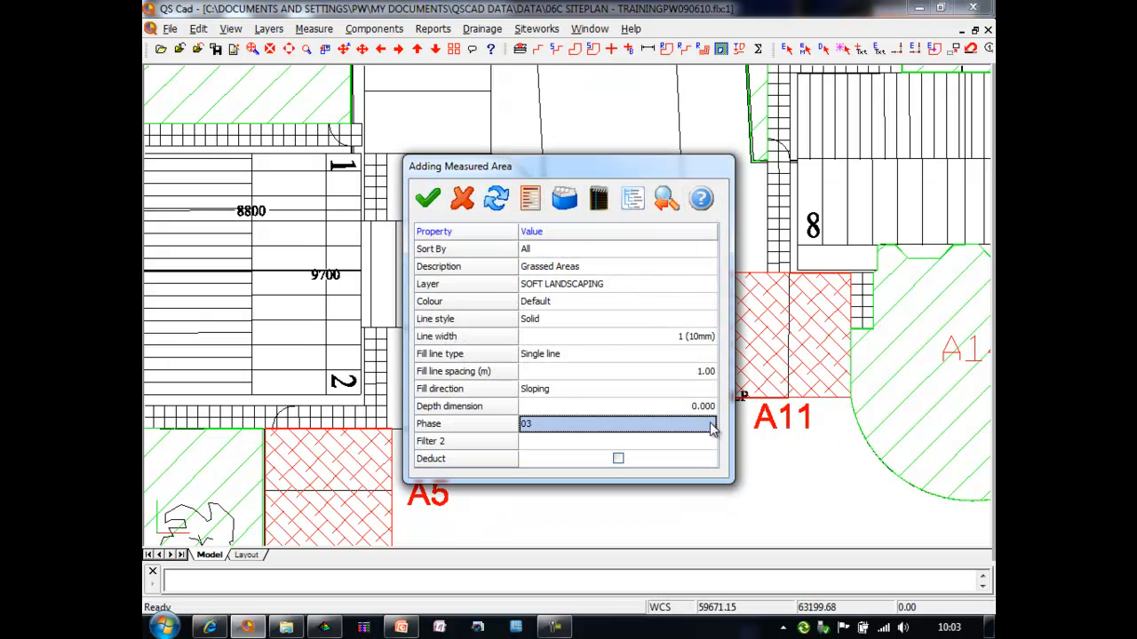
left_click(708, 424)
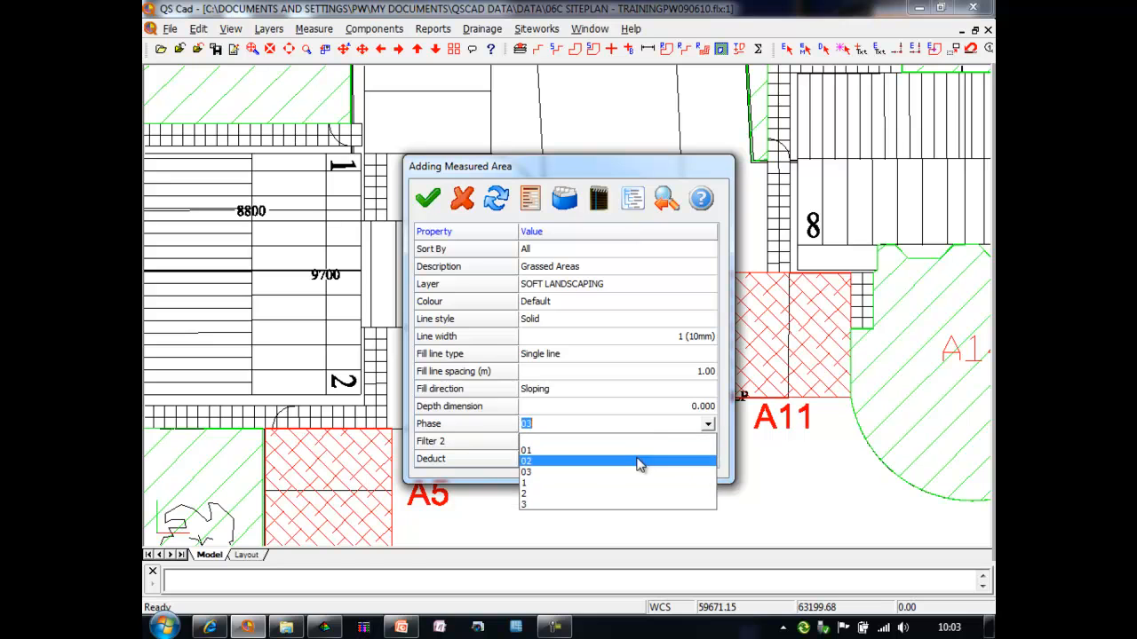
left_click(525, 451)
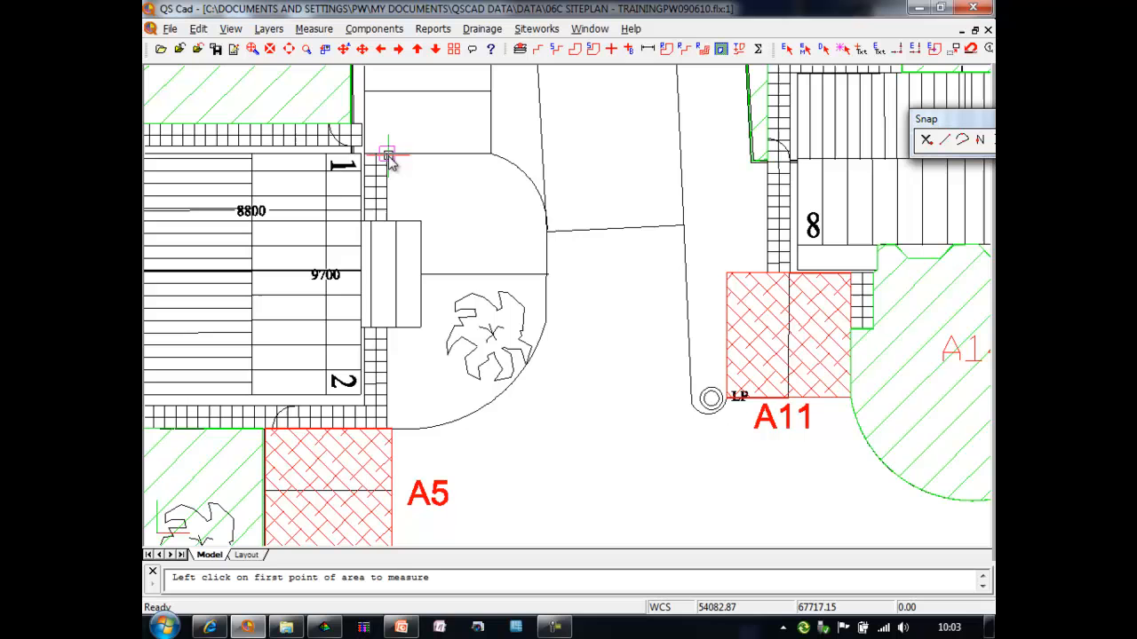
Place the first corner point of the grassed area
left_click(386, 155)
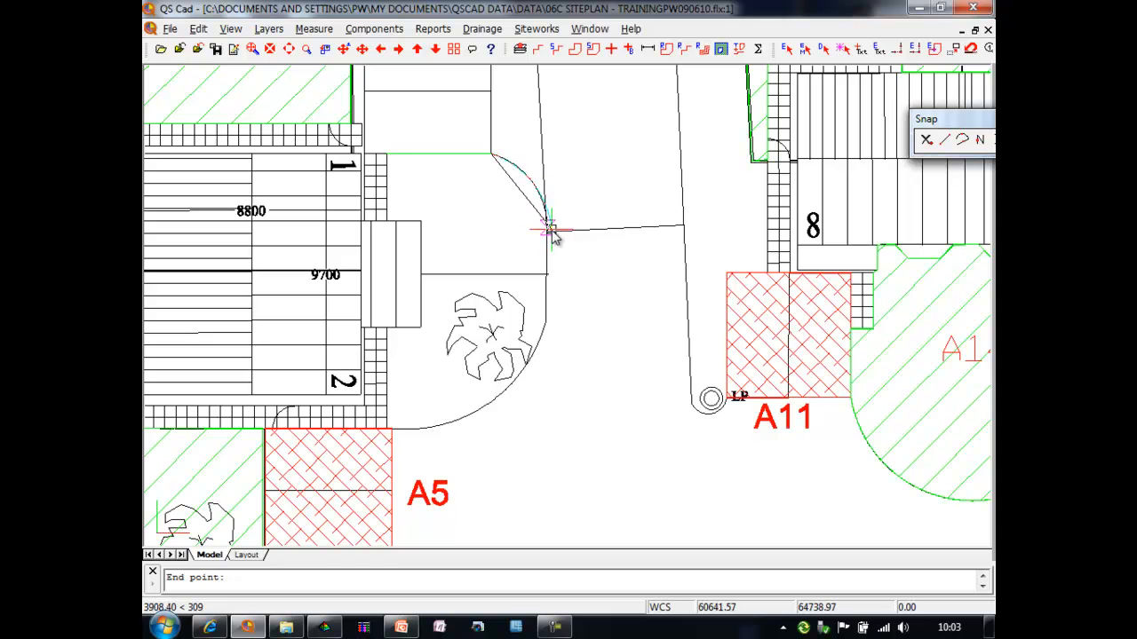
mouse_move(549, 235)
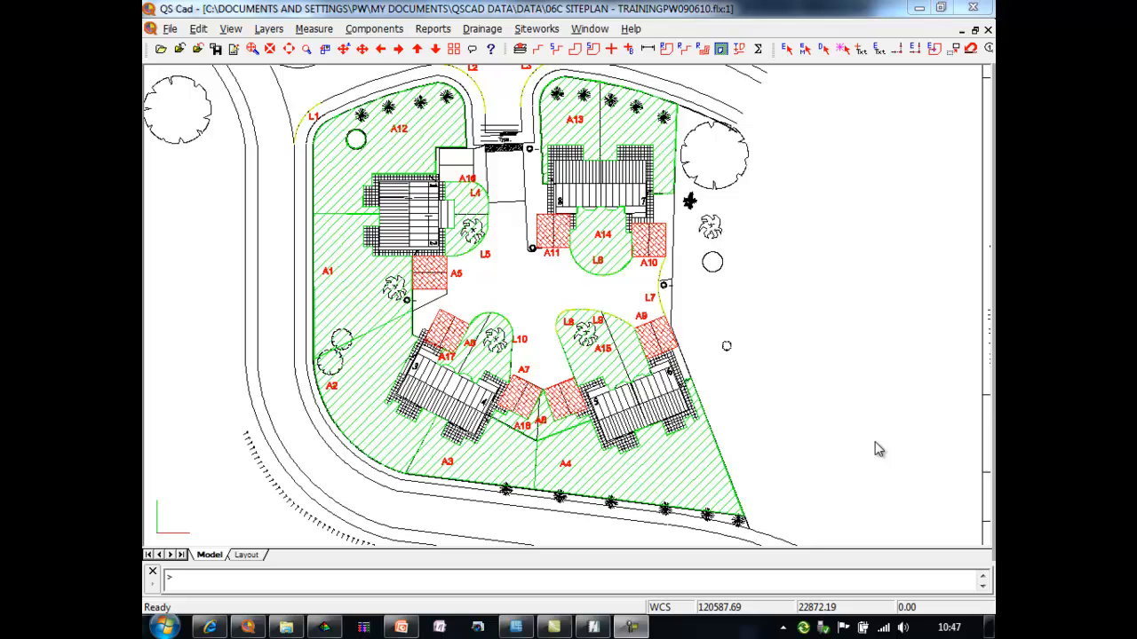
mouse_move(198, 29)
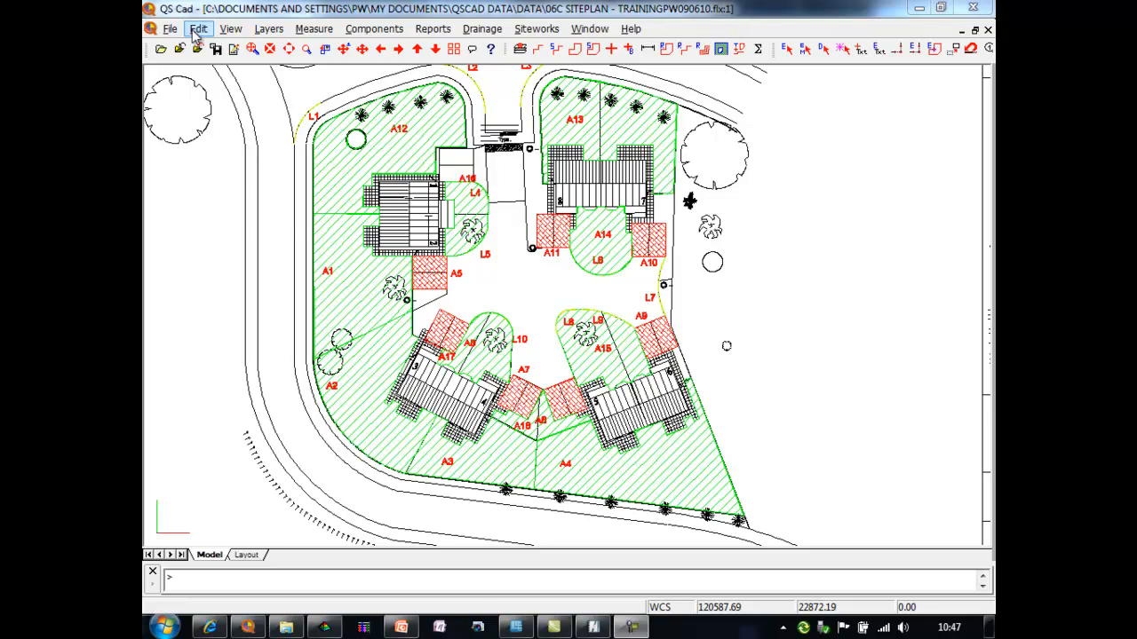
Pick the lower-plan items with a crossing-area Multiple Item Edit
left_click(198, 28)
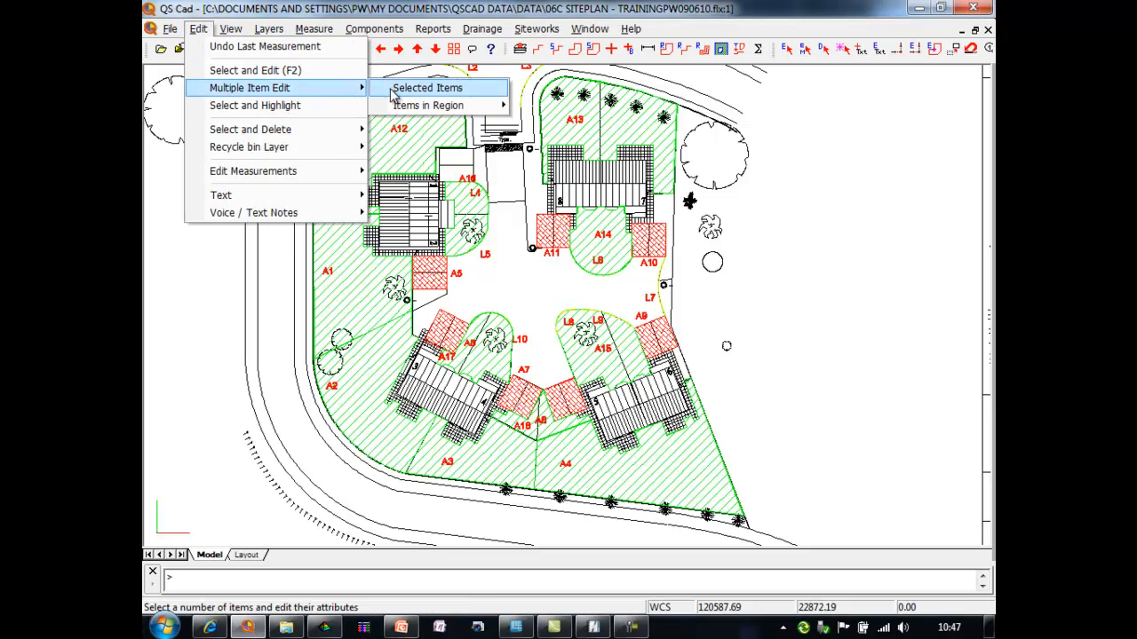
mouse_move(427, 105)
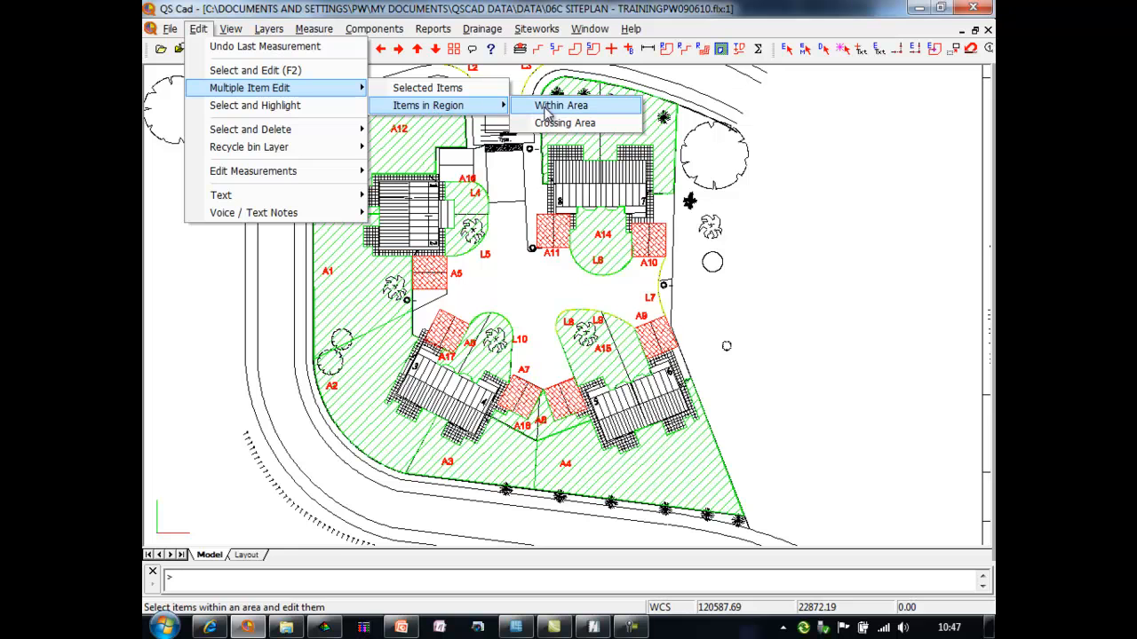
mouse_move(565, 122)
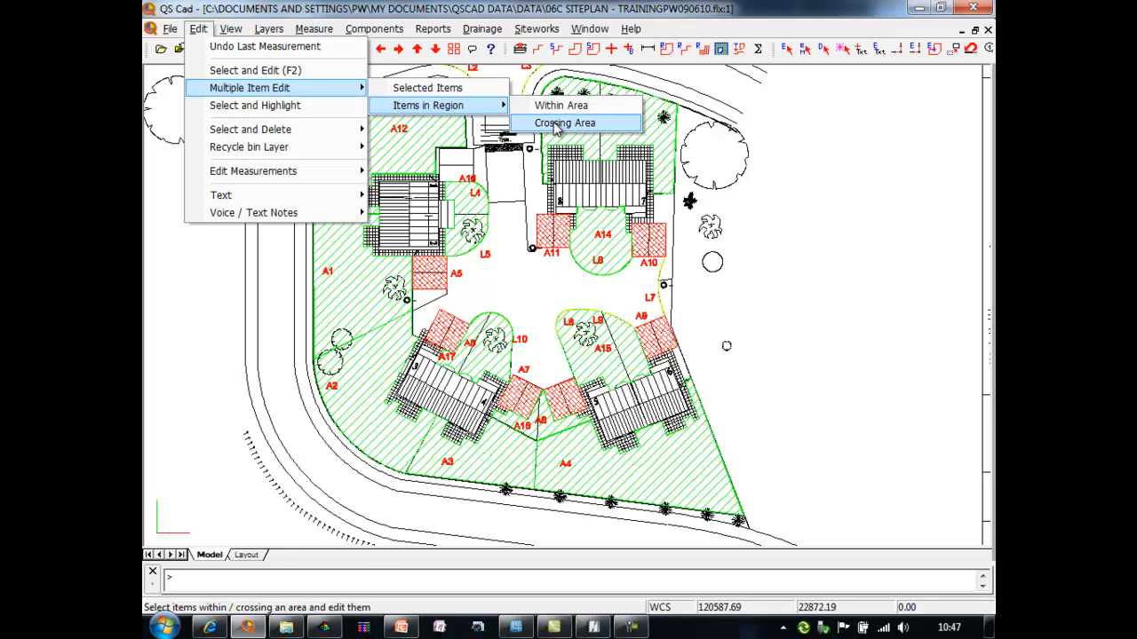
left_click(565, 122)
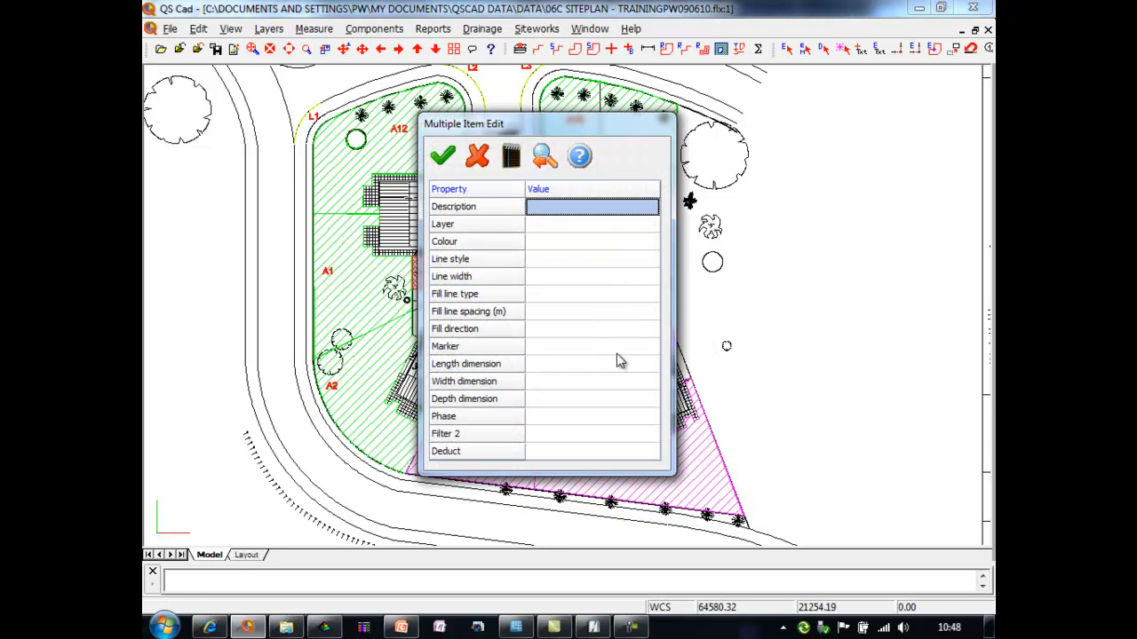
Set the picked items' phase to 02, apply, and acknowledge the update message
left_click(591, 415)
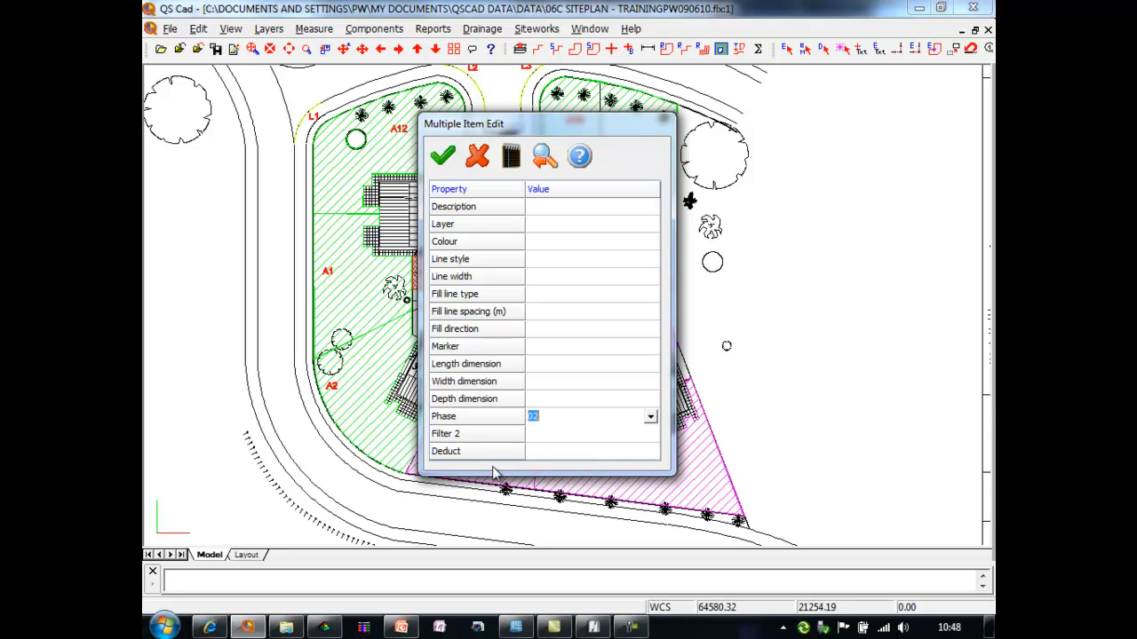
left_click(442, 155)
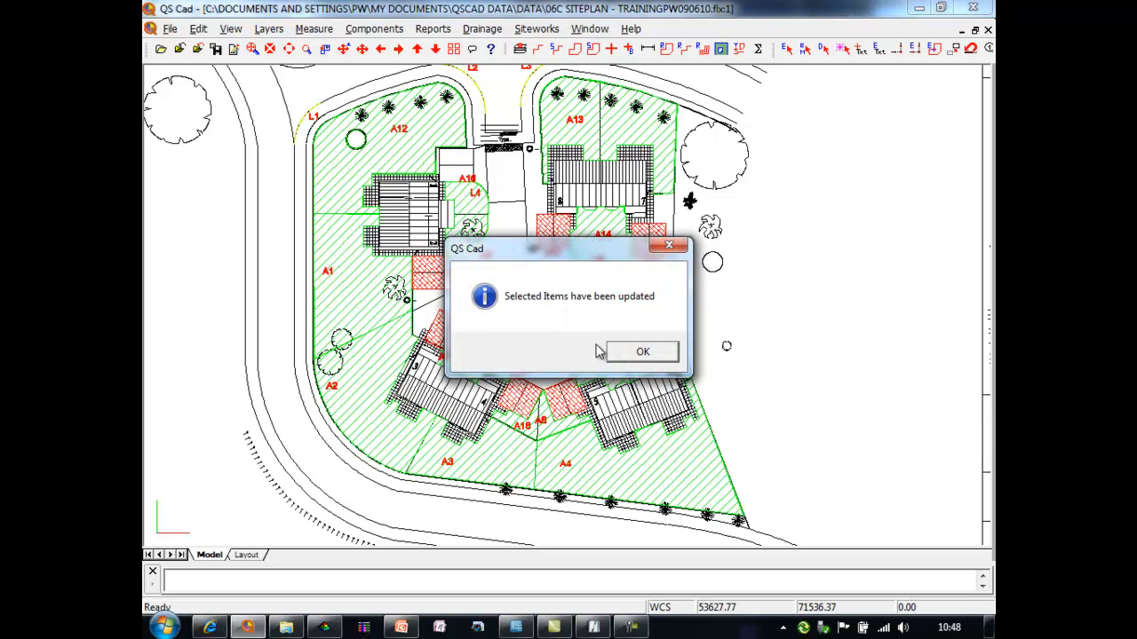
left_click(642, 351)
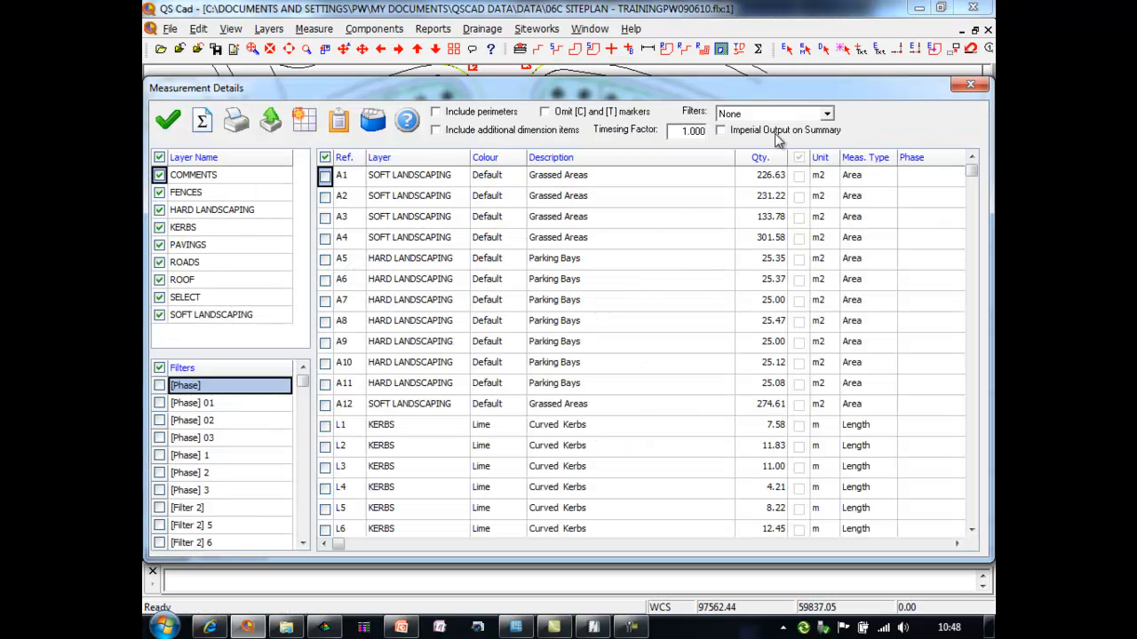
Generate the phase-split summary of kerbs, grassed areas and parking bays
left_click(826, 113)
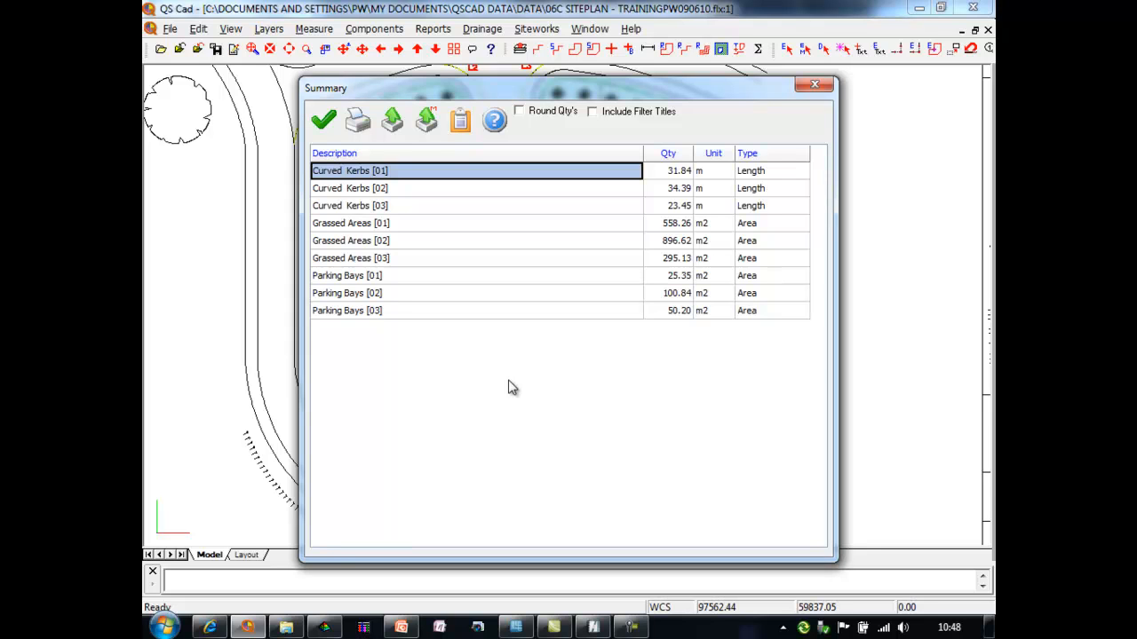
left_click(392, 120)
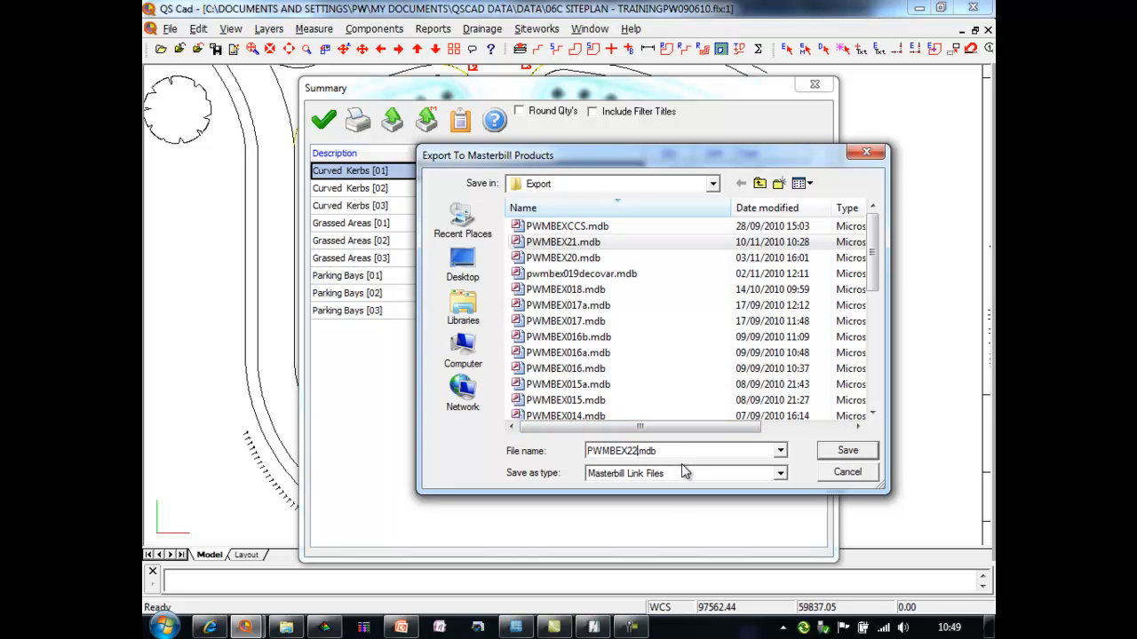
mouse_move(847, 451)
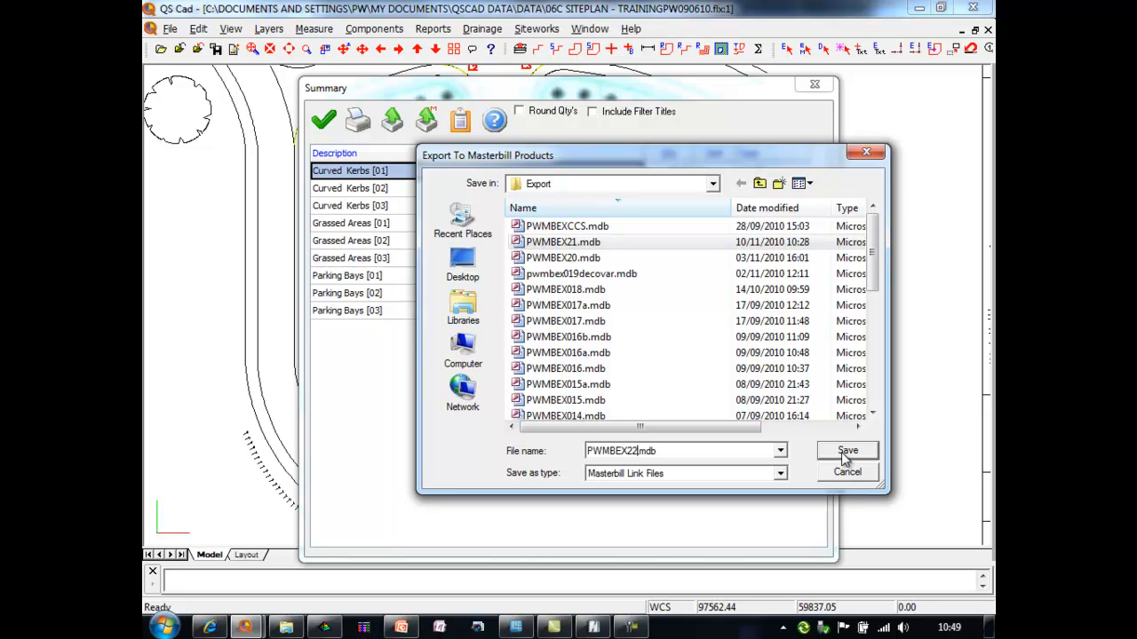
Save the export as PWMBEX22.mdb, declining a description prefix
left_click(846, 450)
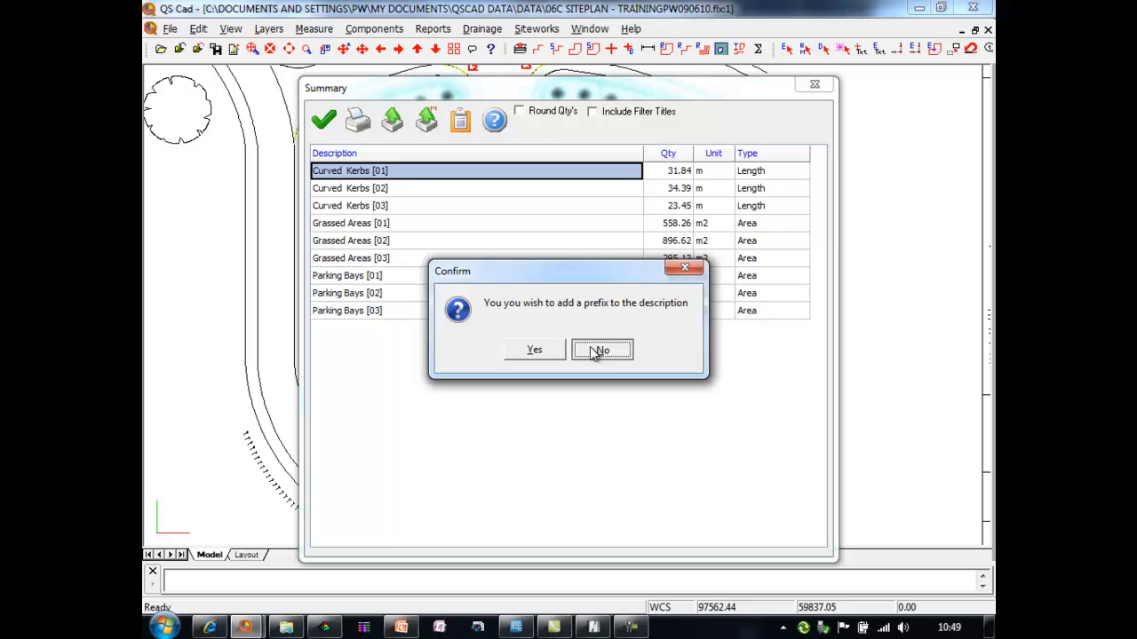
left_click(601, 349)
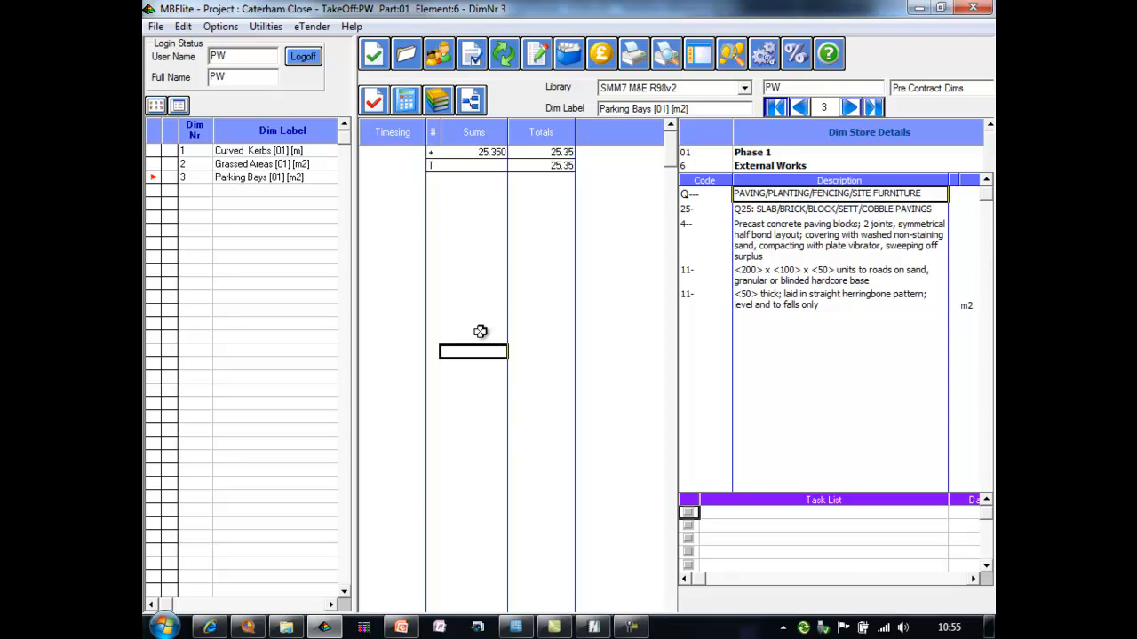
Start the Import QS CAD utility in MBElite
left_click(266, 25)
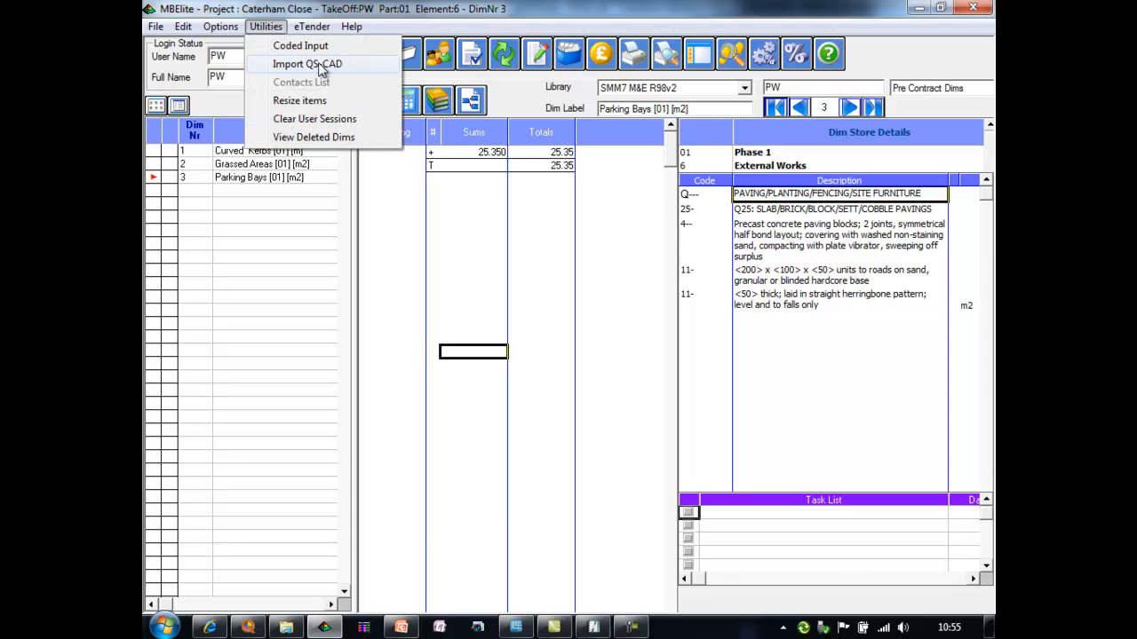
left_click(307, 63)
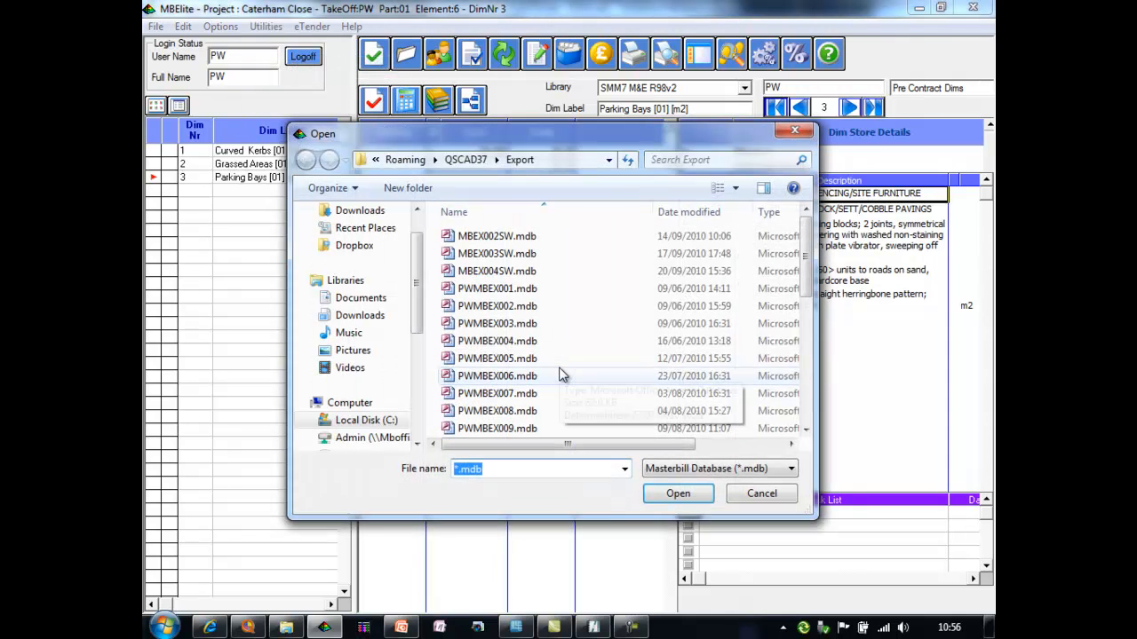
mouse_move(804, 413)
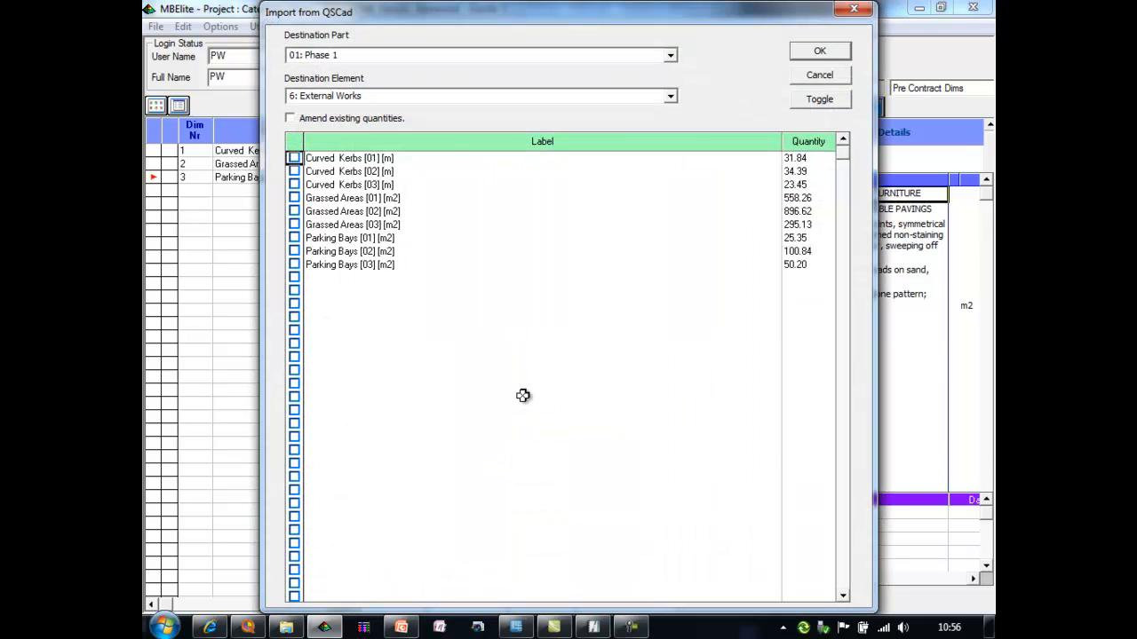
mouse_move(515, 89)
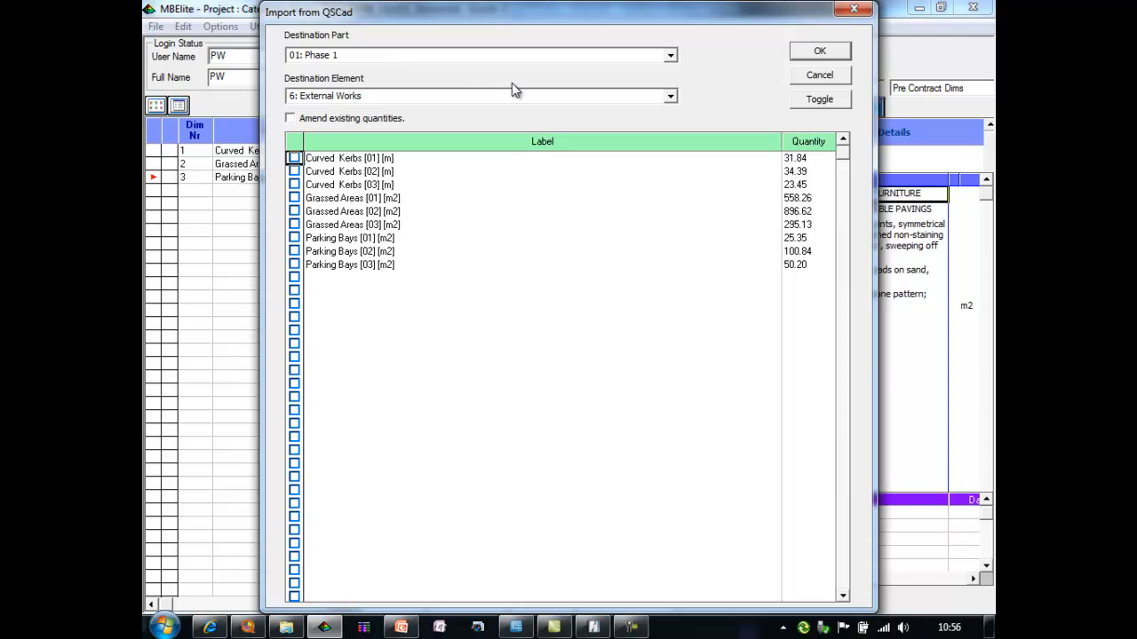
mouse_move(284, 131)
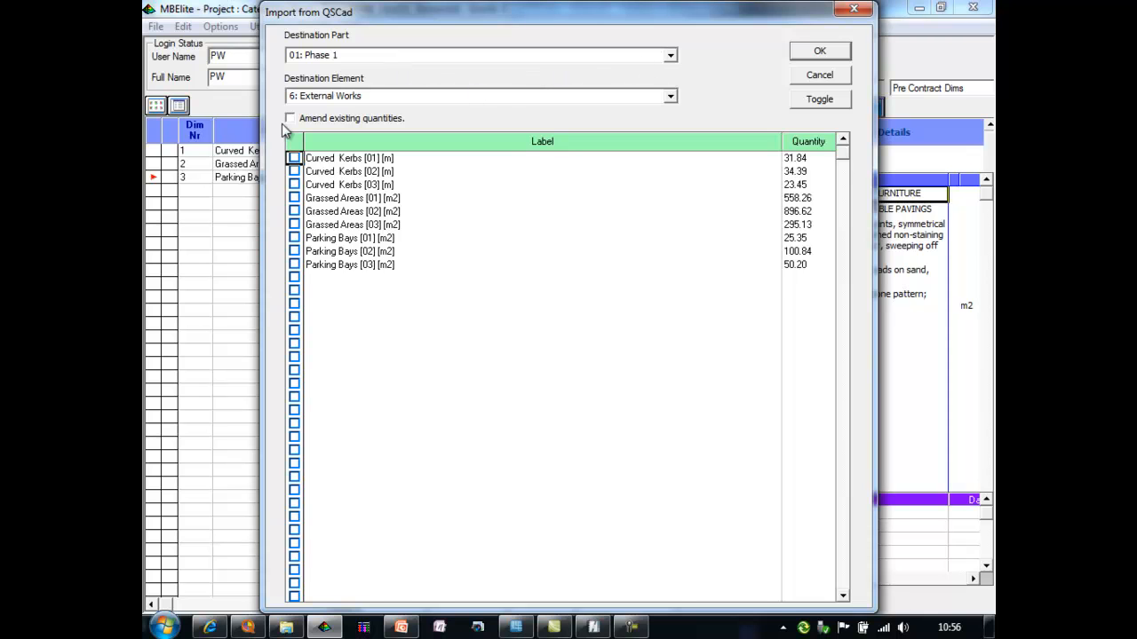
Import all nine quantities, amending existing ones and allocating parts with filter 1
left_click(290, 117)
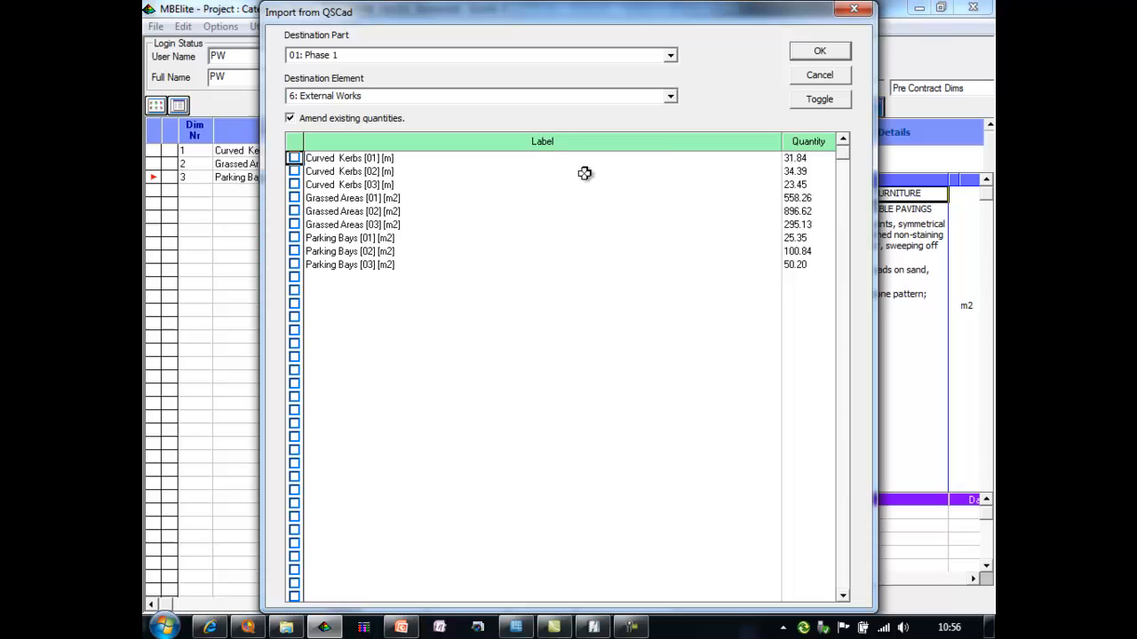
left_click(670, 54)
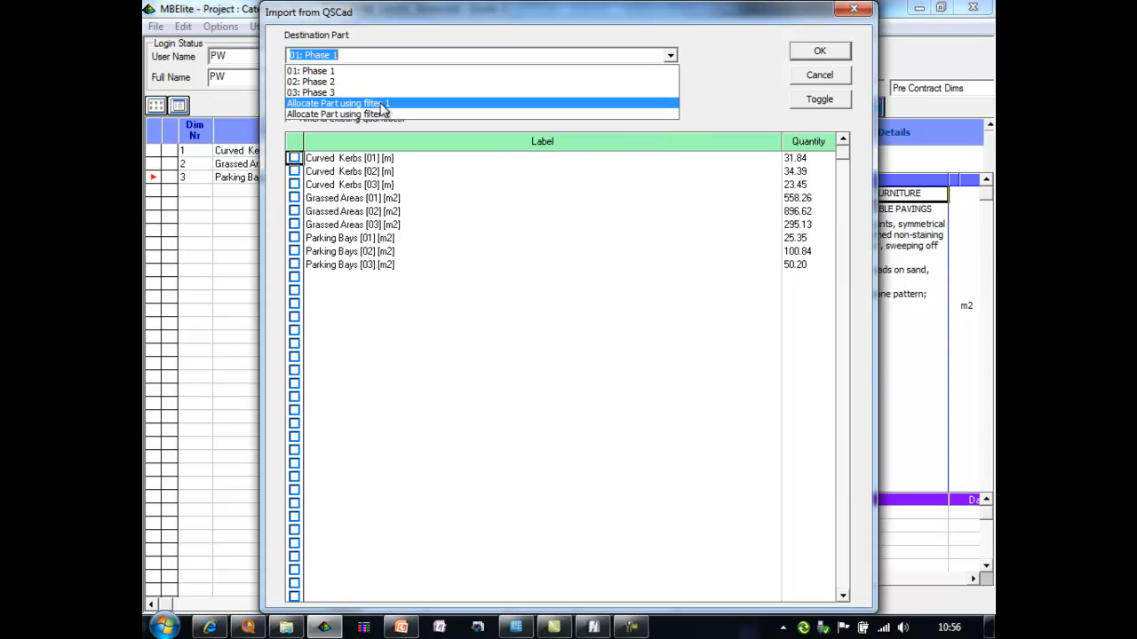
left_click(338, 103)
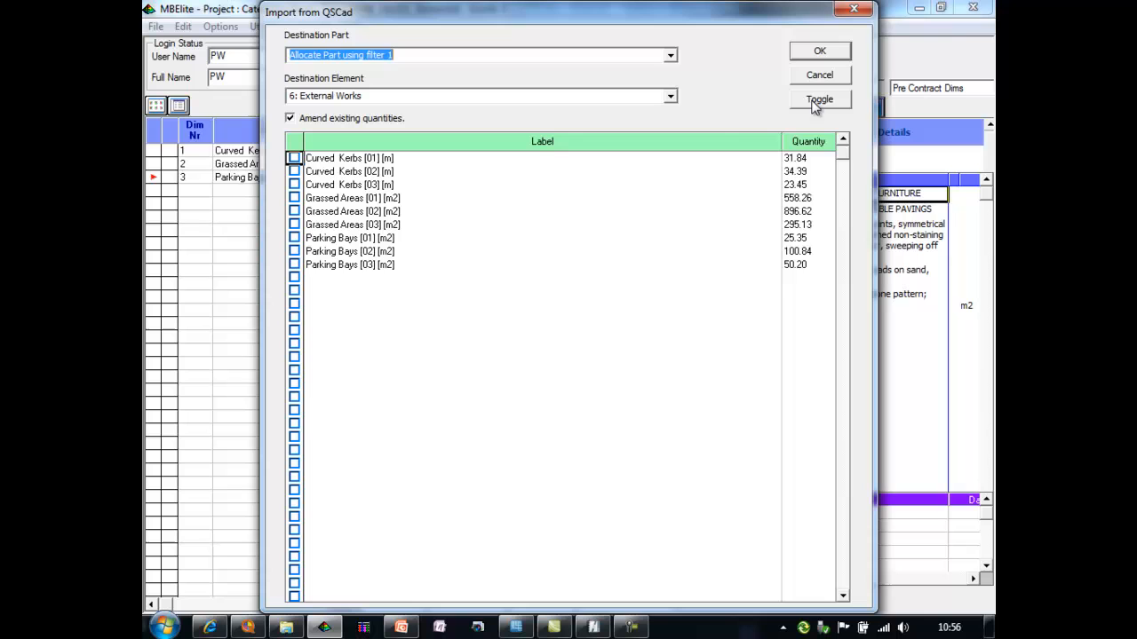
left_click(818, 99)
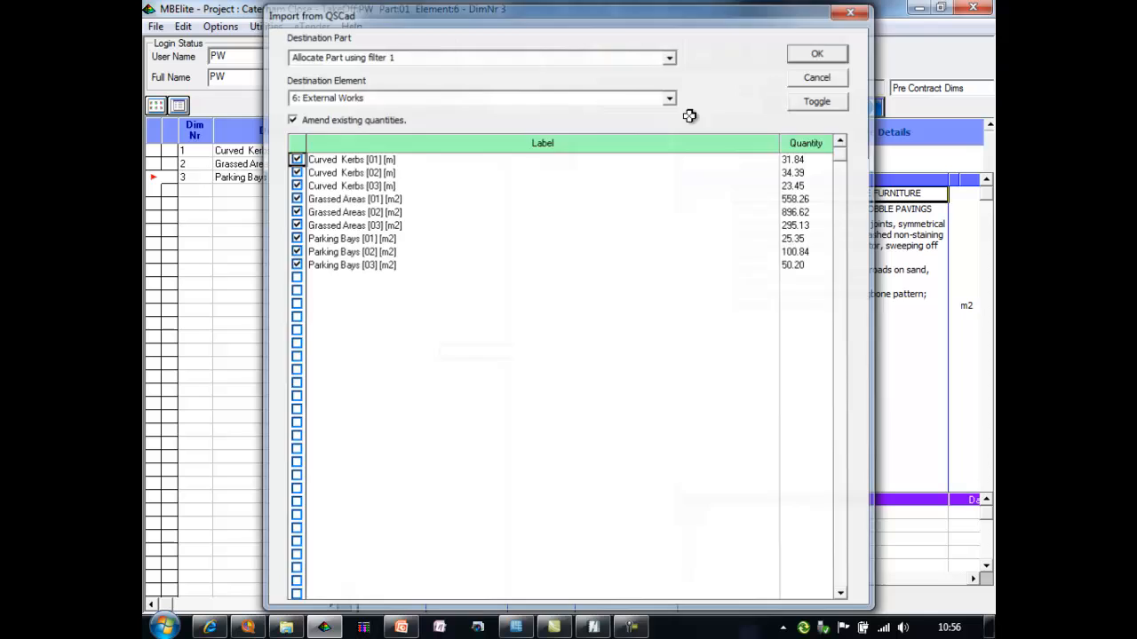
left_click(815, 54)
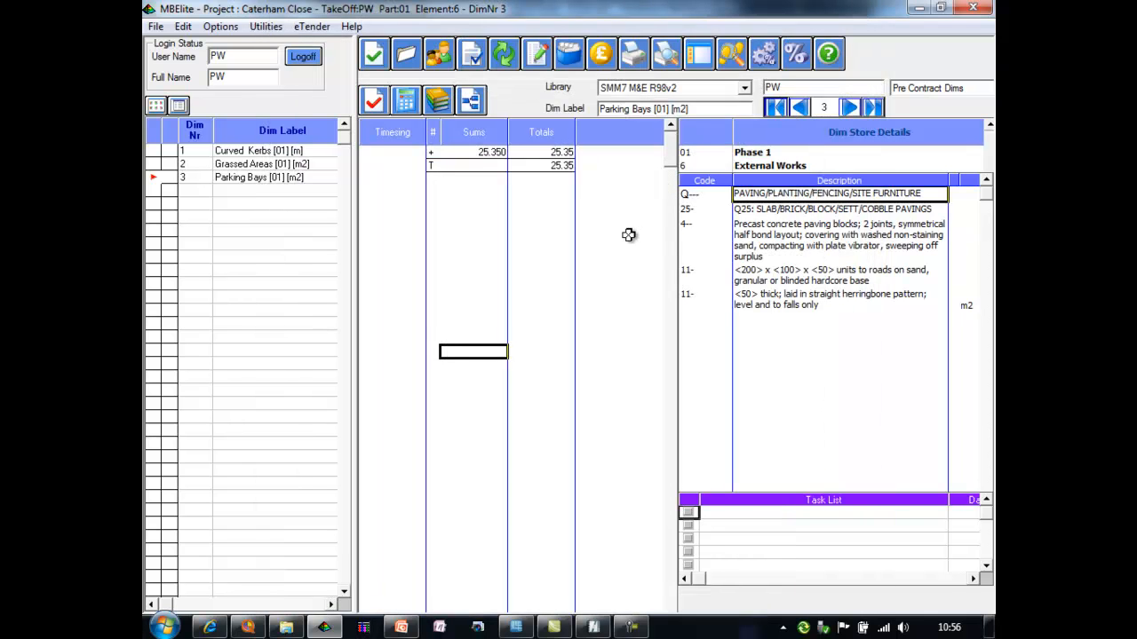